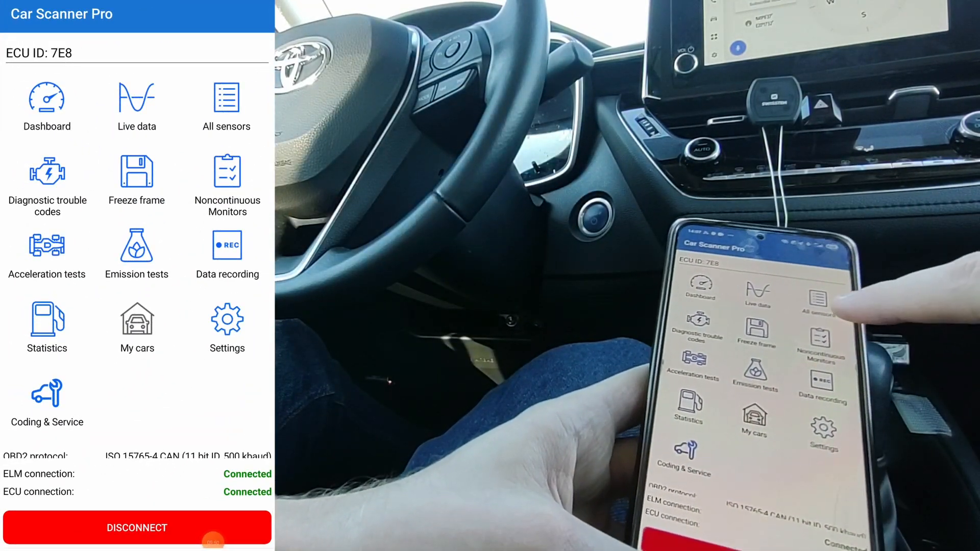
{"action": "left_click", "coordinate": [226, 97]}
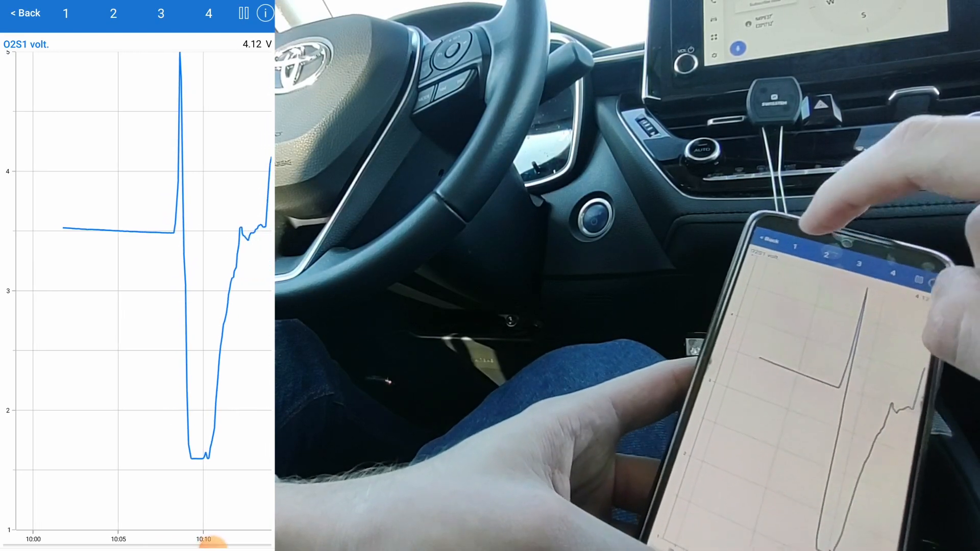
{"action": "left_click", "coordinate": [24, 12]}
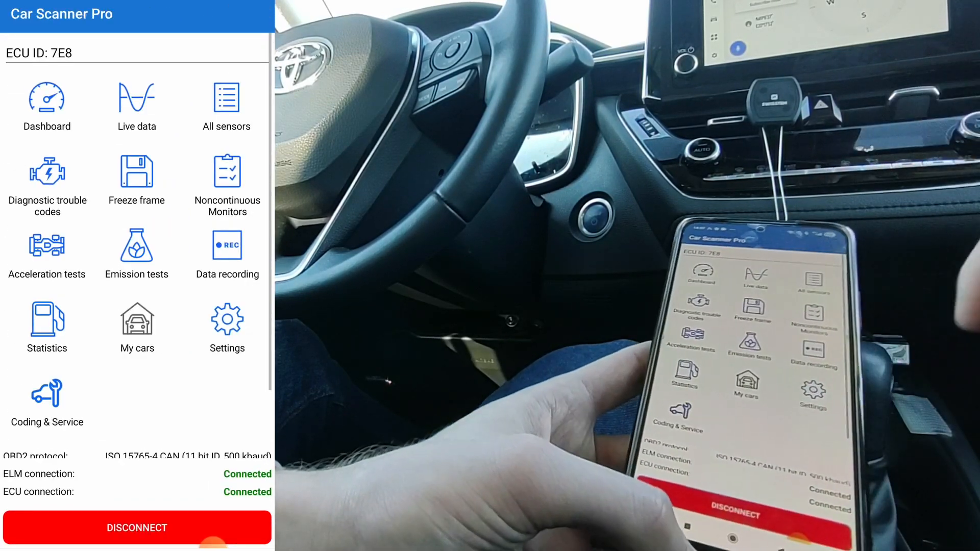